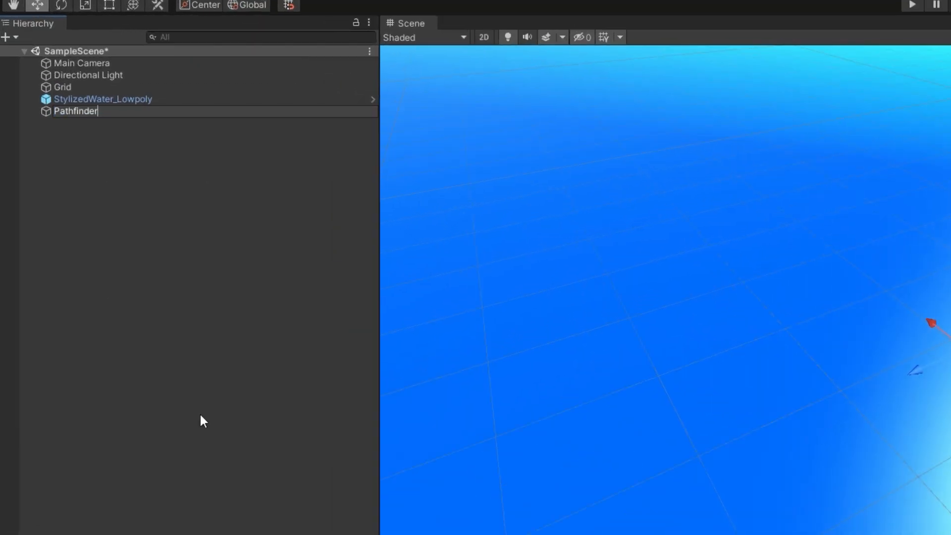
Add the Pathfinder component to the Pathfinder object and give it a Grid Graph
type("pathfi")
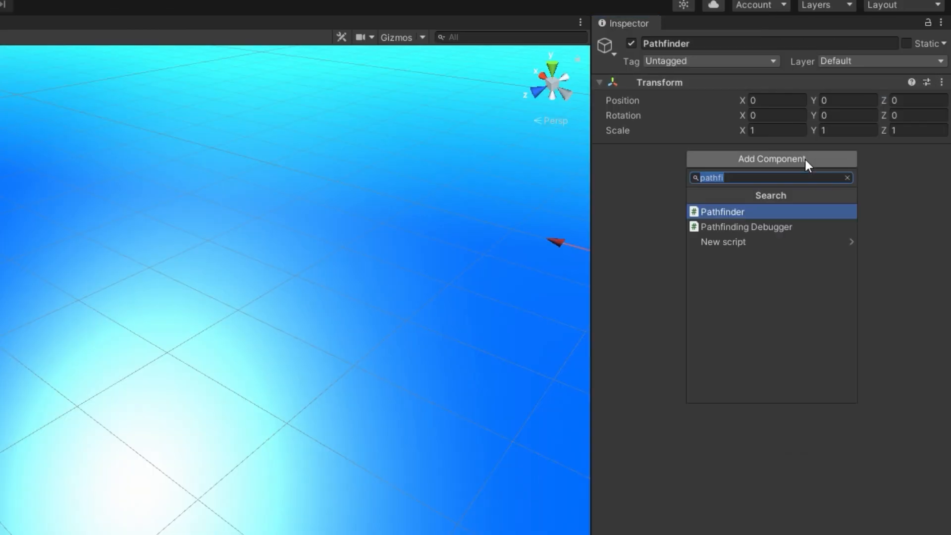
left_click(721, 212)
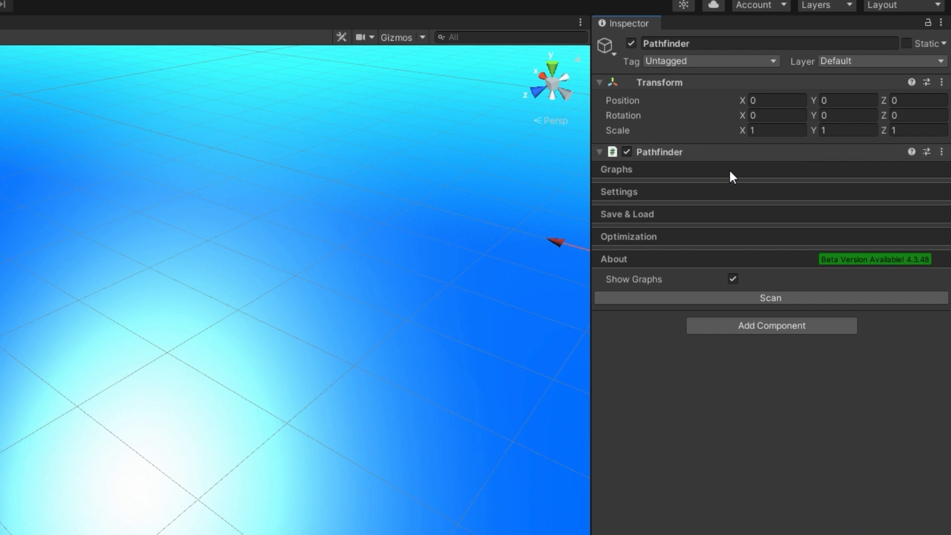
left_click(616, 169)
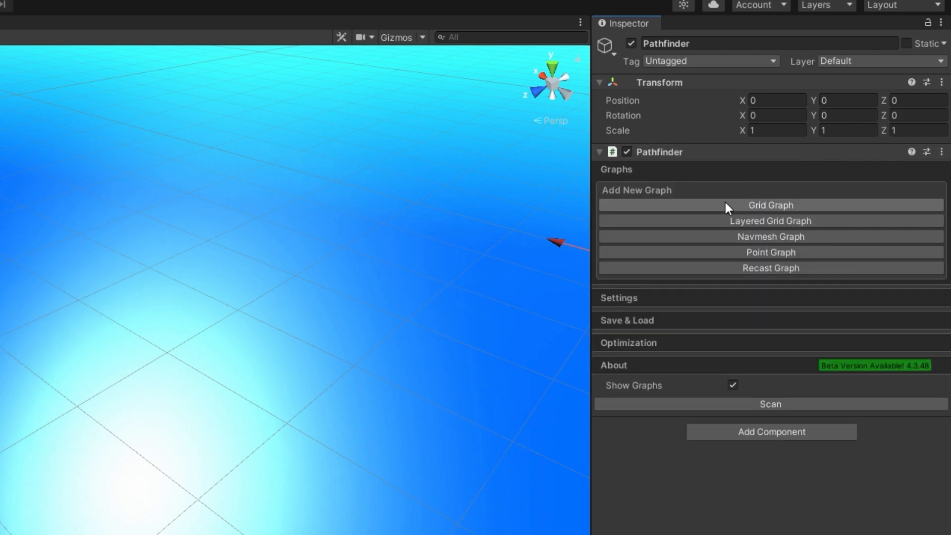
left_click(770, 205)
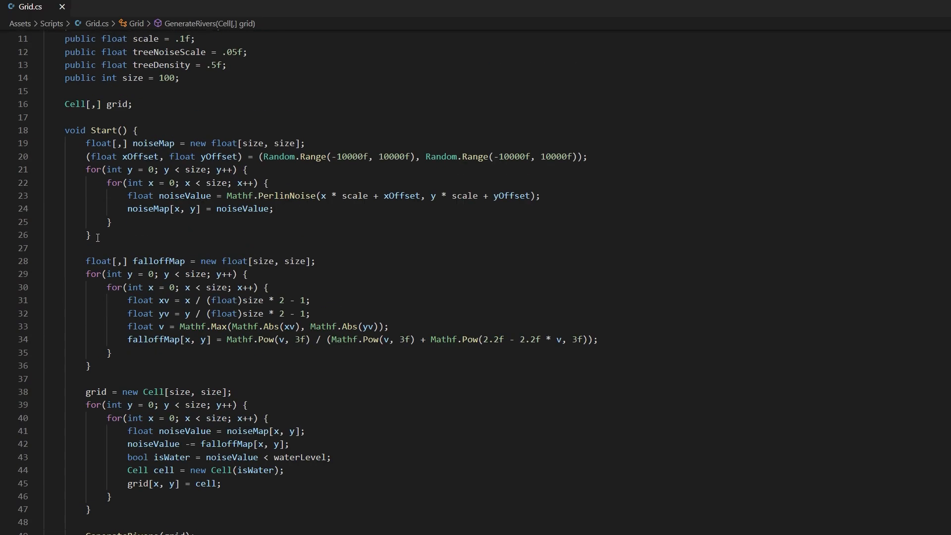
Declare 'public float riverNoiseScale = .06f;' and 'public int rivers = 5;' fields in Grid.cs
scroll("down", 3)
type("public fl")
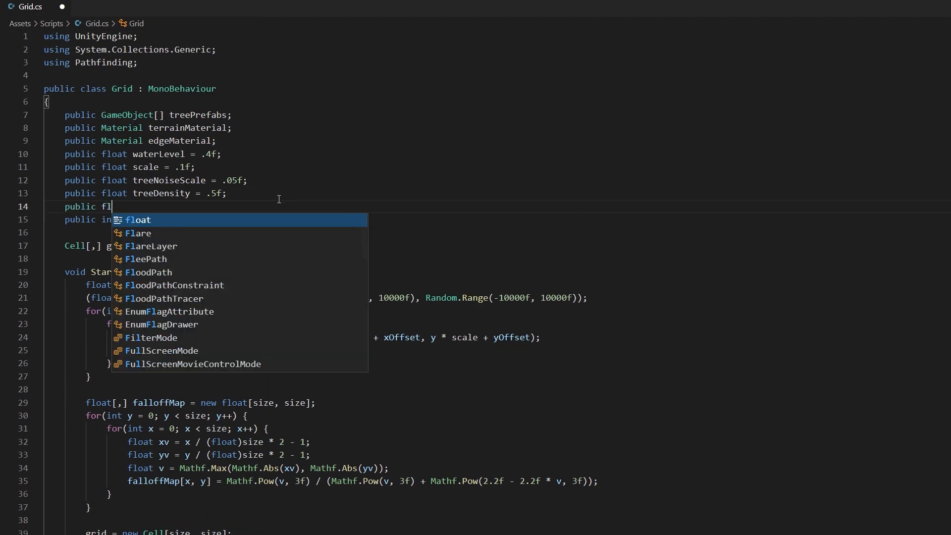
type("oat riverNoiseScale = .06f;")
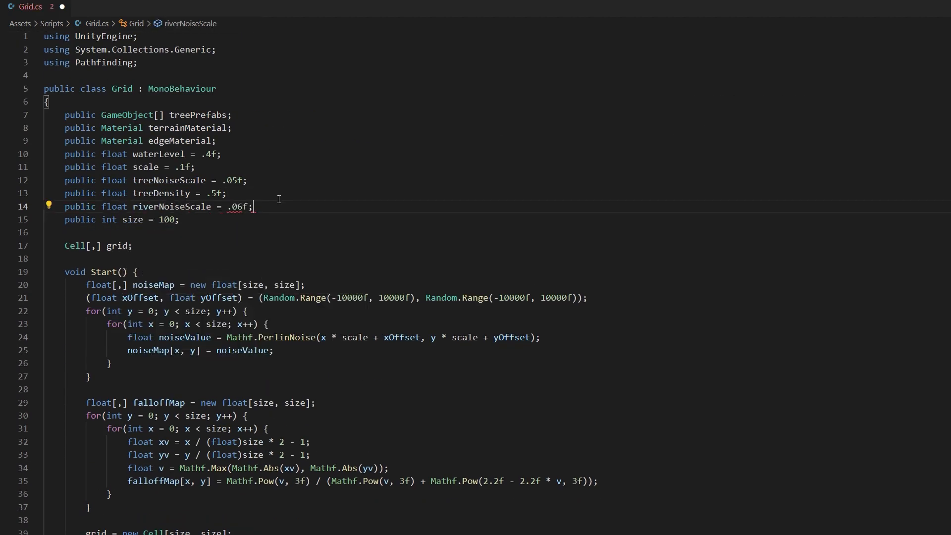
type("public int rivers = 5;")
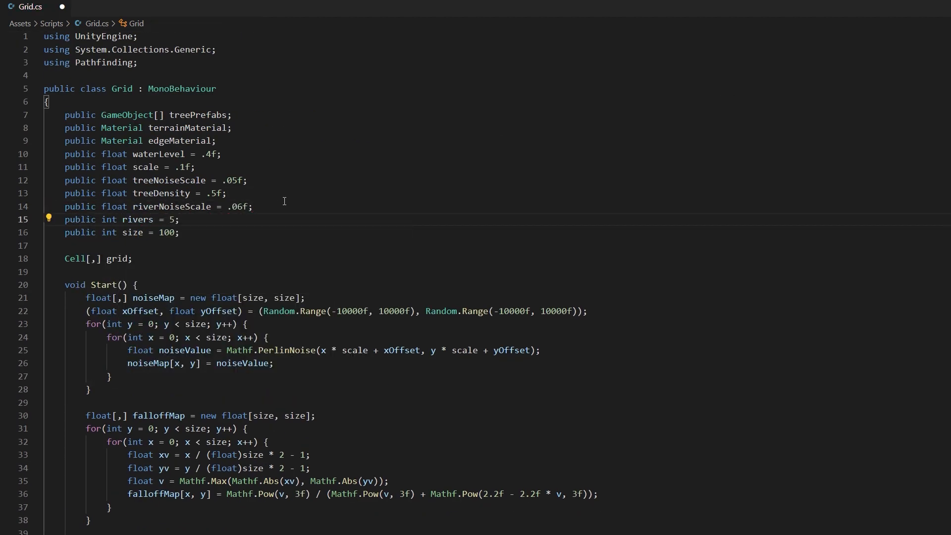
scroll("down", 3)
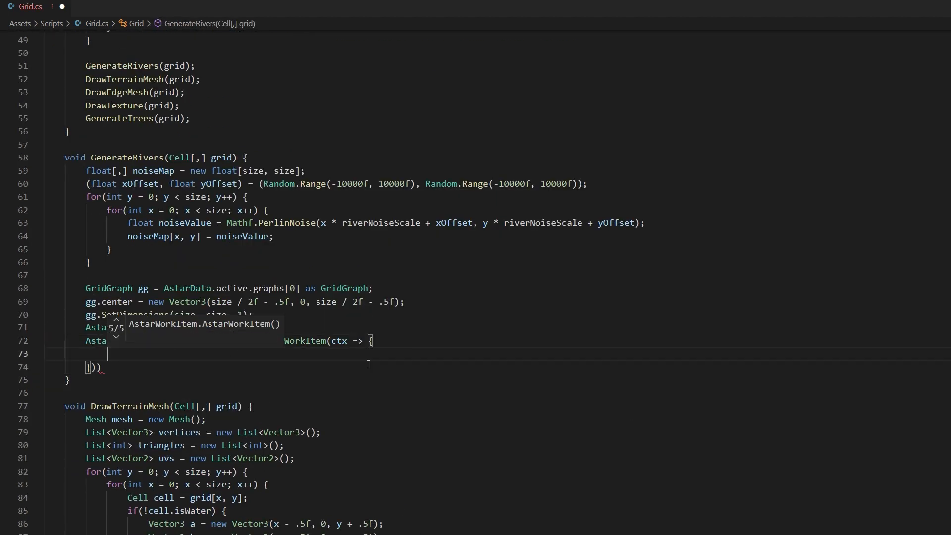